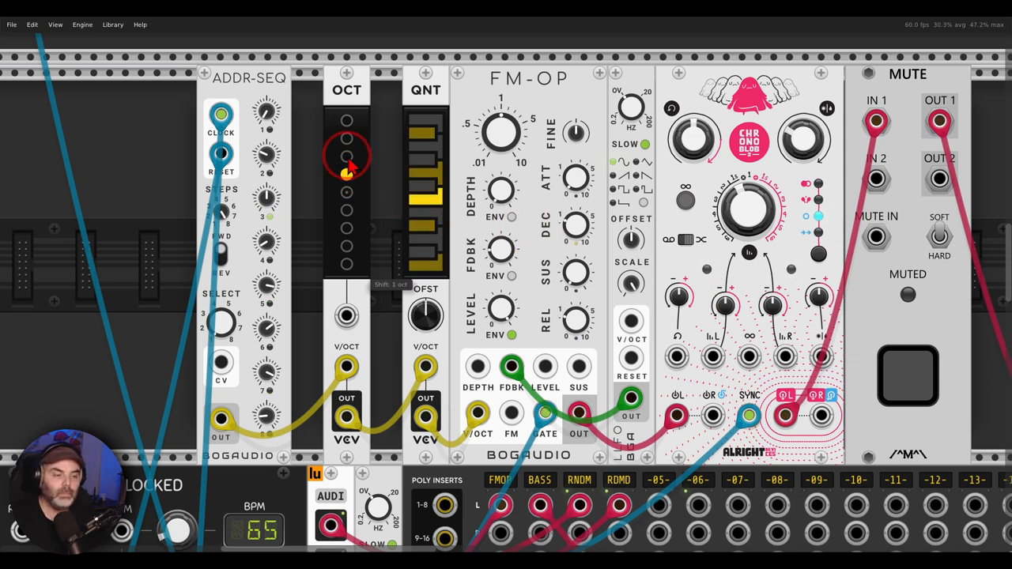
# Step: Patch the second ADDR-SEQ output into the OCT shift CV input, then scroll the view
pyautogui.moveTo(347, 166); pyautogui.dragTo(346, 214)
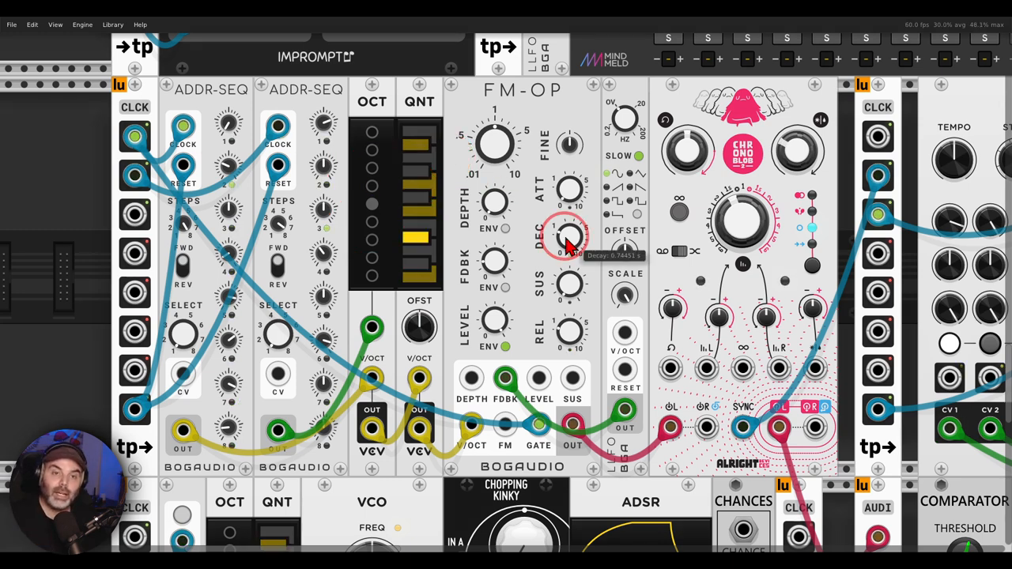
pyautogui.scroll(3)
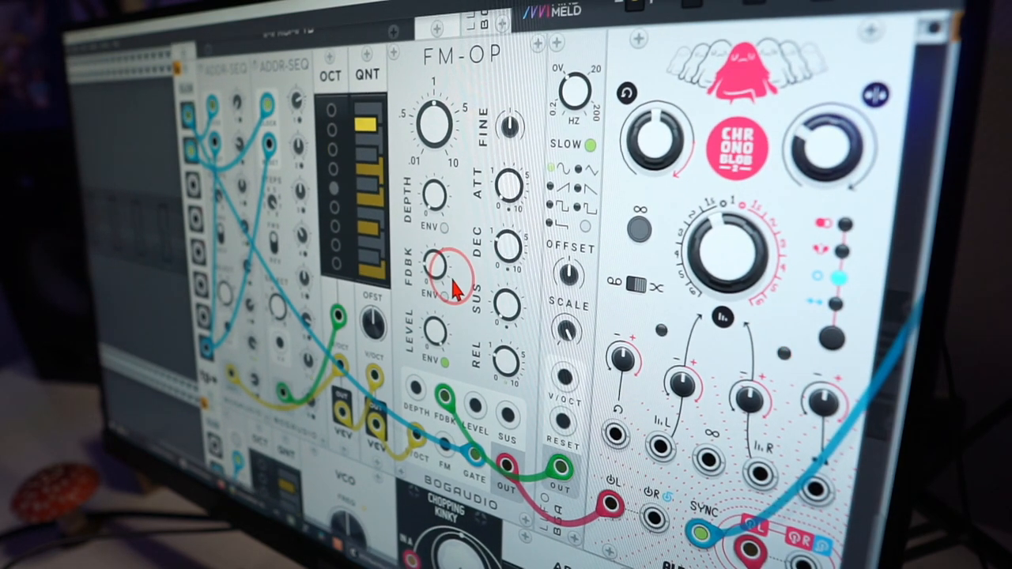
pyautogui.moveTo(482, 265)
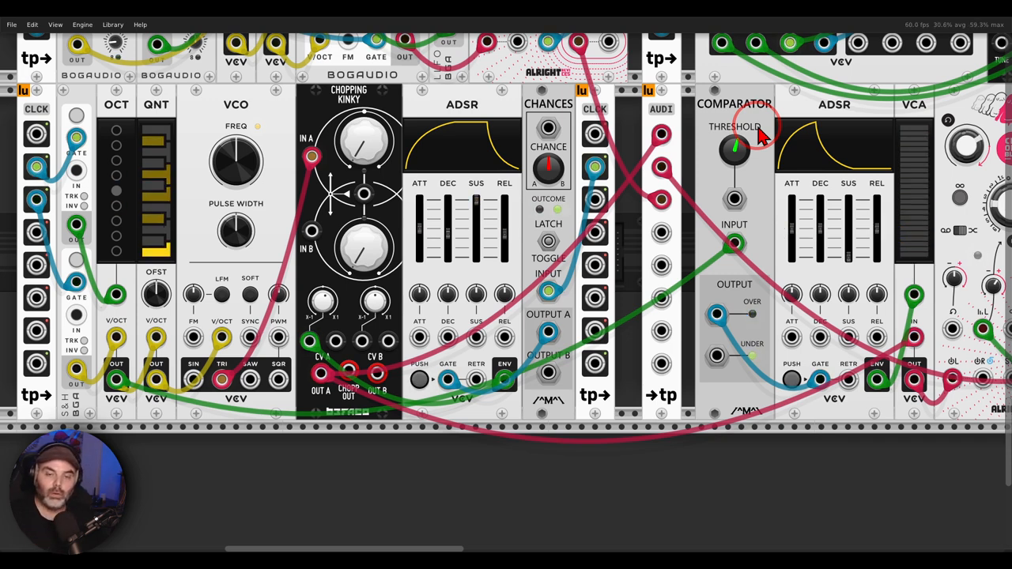
# Step: Select the Comparator THRESHOLD knob in the VCO and comparator-gated voice row
pyautogui.click(419, 380)
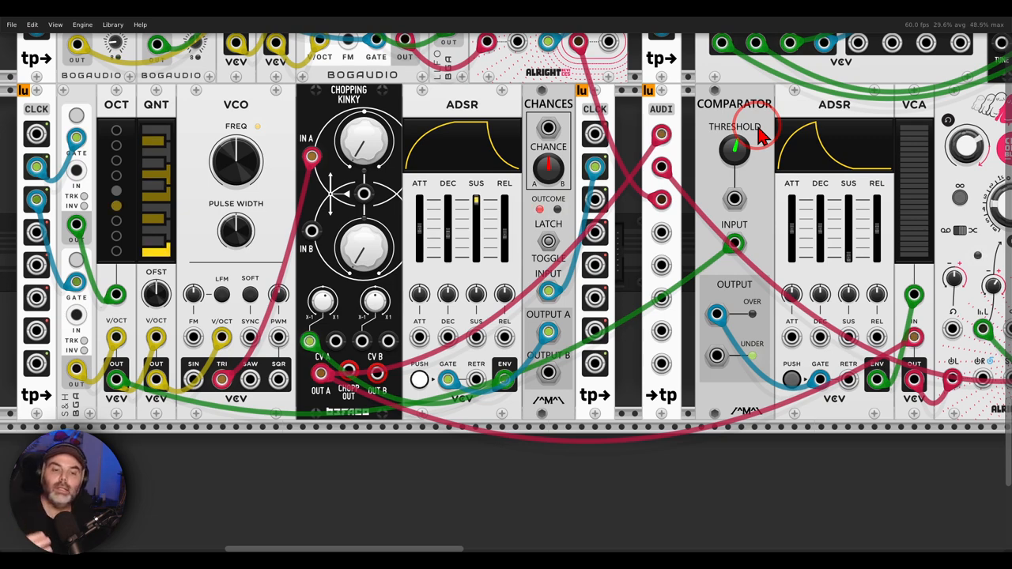